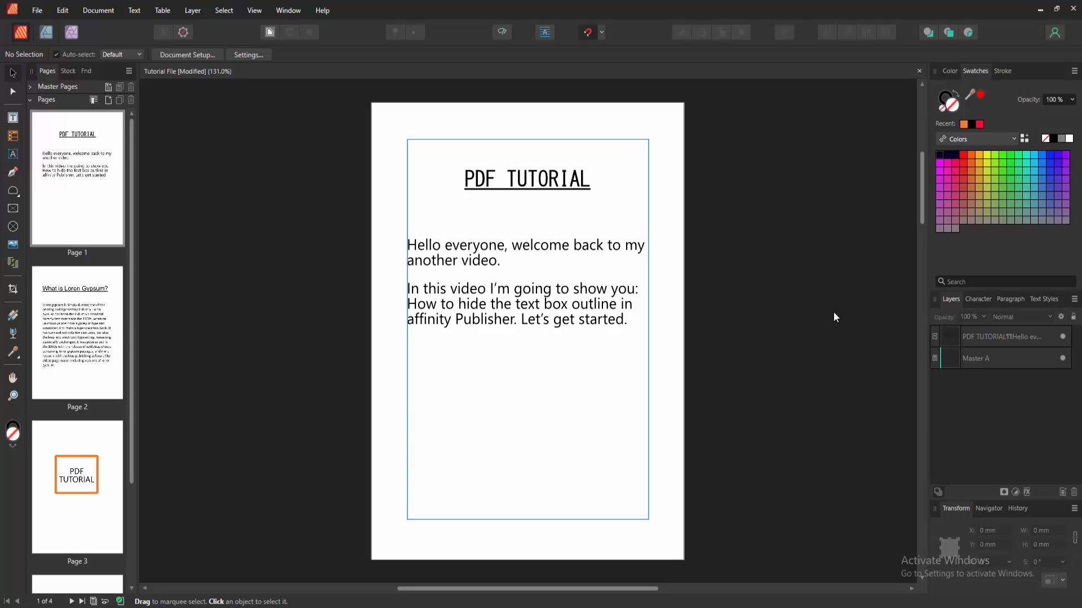
pyautogui.moveTo(44, 571)
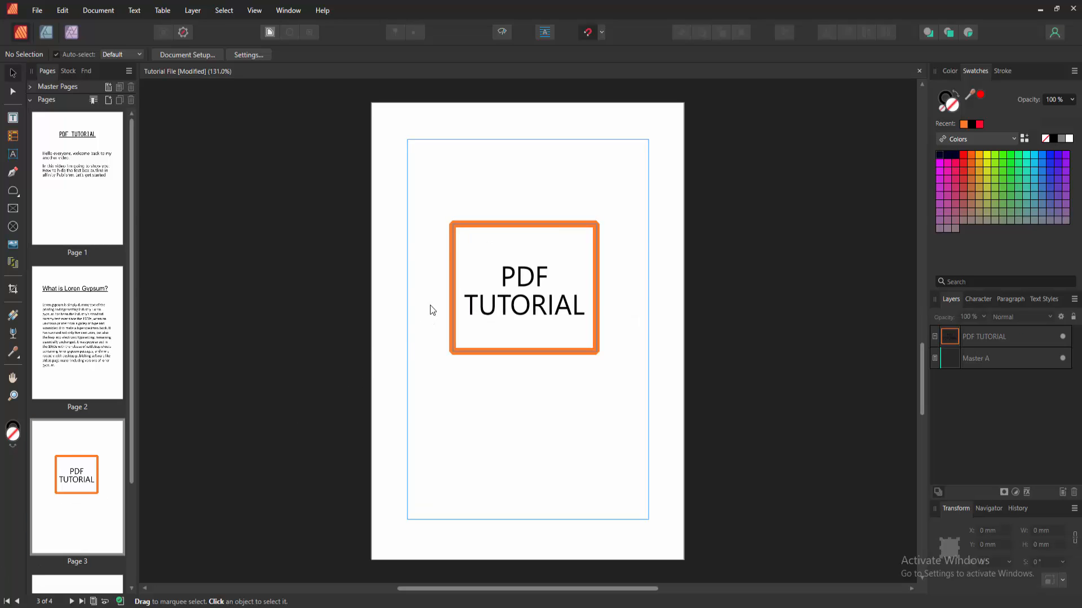
# Step: Select the orange-outlined 'PDF TUTORIAL' text frame on page 3 with the Move Tool
pyautogui.click(524, 286)
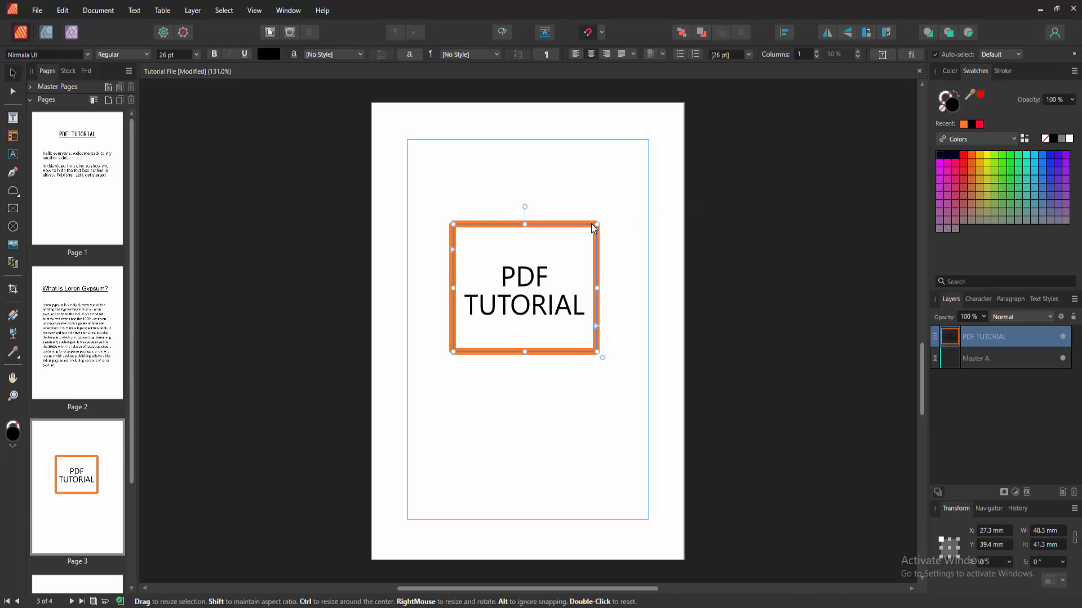
pyautogui.moveTo(882, 54)
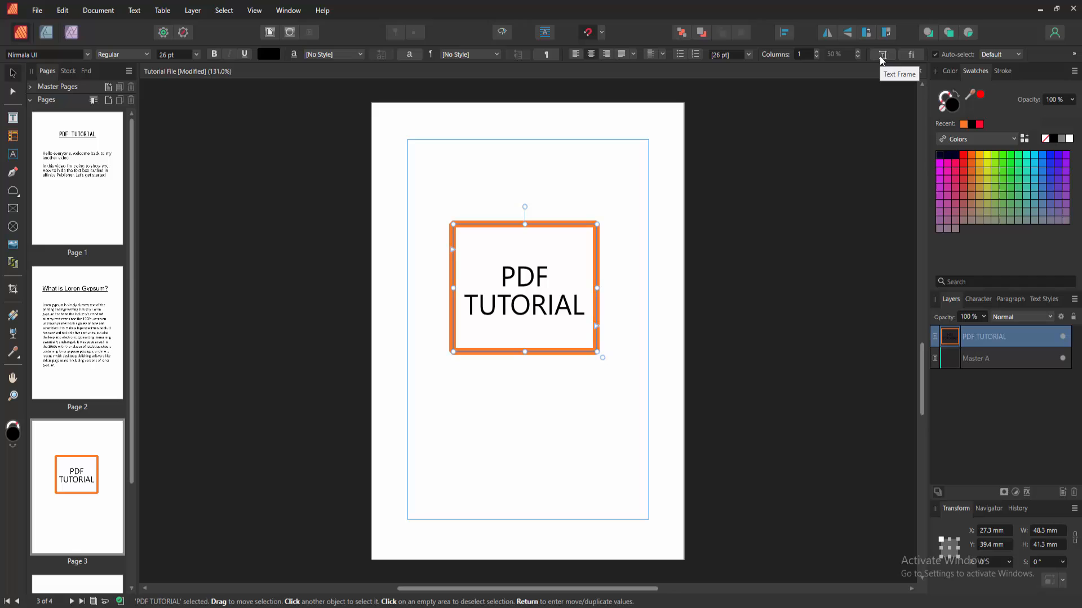
# Step: Set the 'PDF TUTORIAL' frame's stroke to None in the Text Frame settings
pyautogui.click(882, 54)
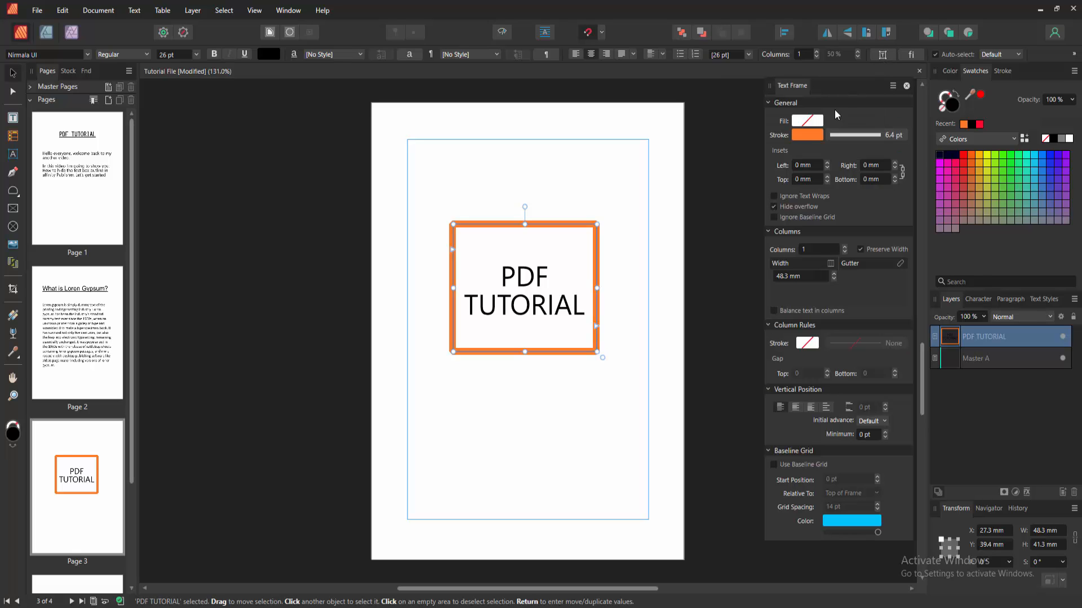
pyautogui.moveTo(818, 138)
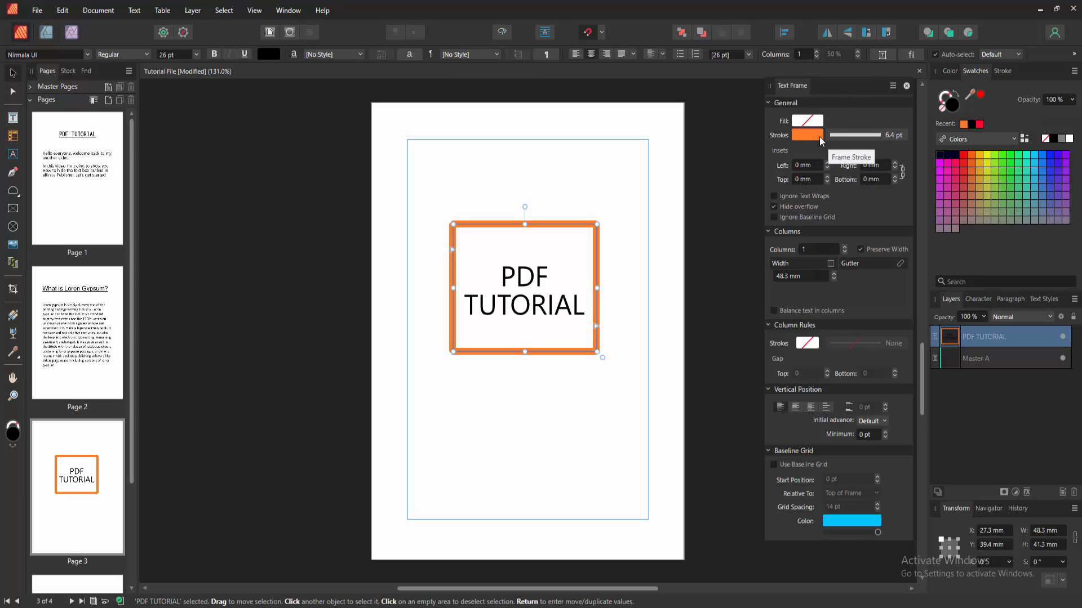
pyautogui.click(806, 135)
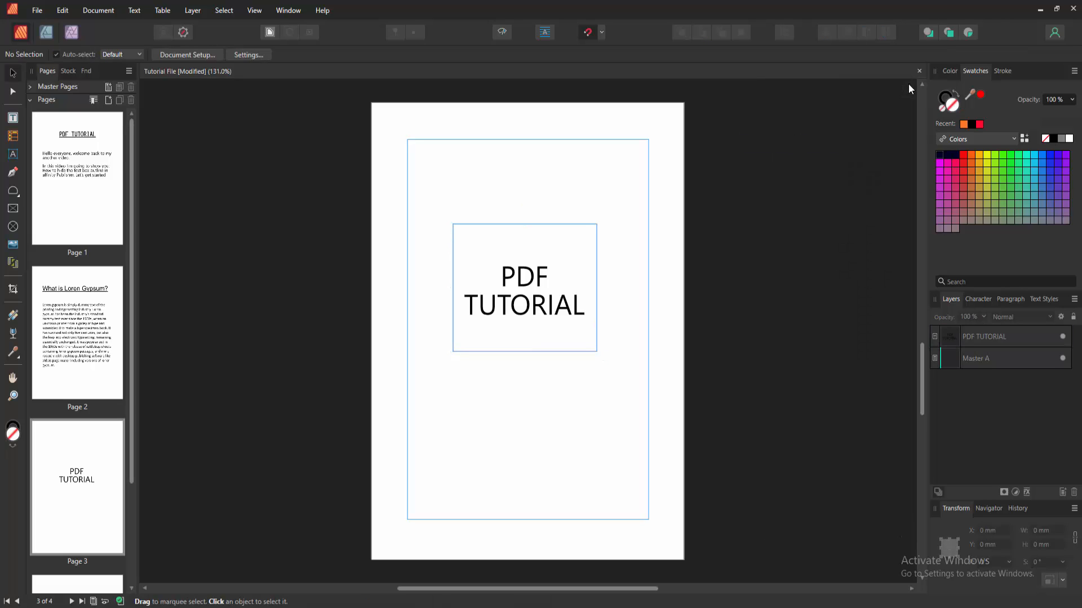
pyautogui.moveTo(782, 156)
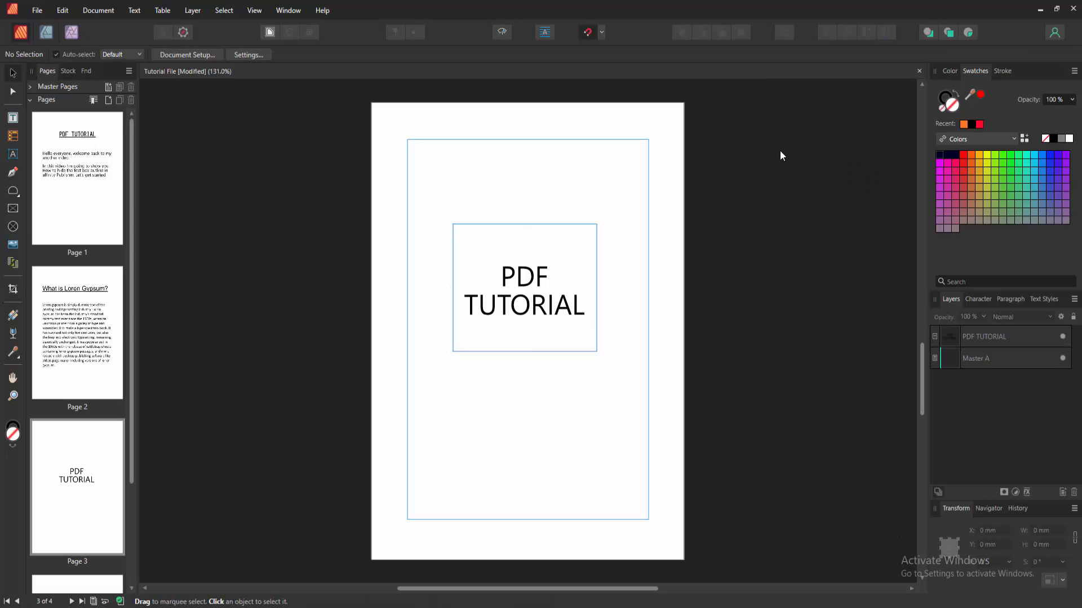